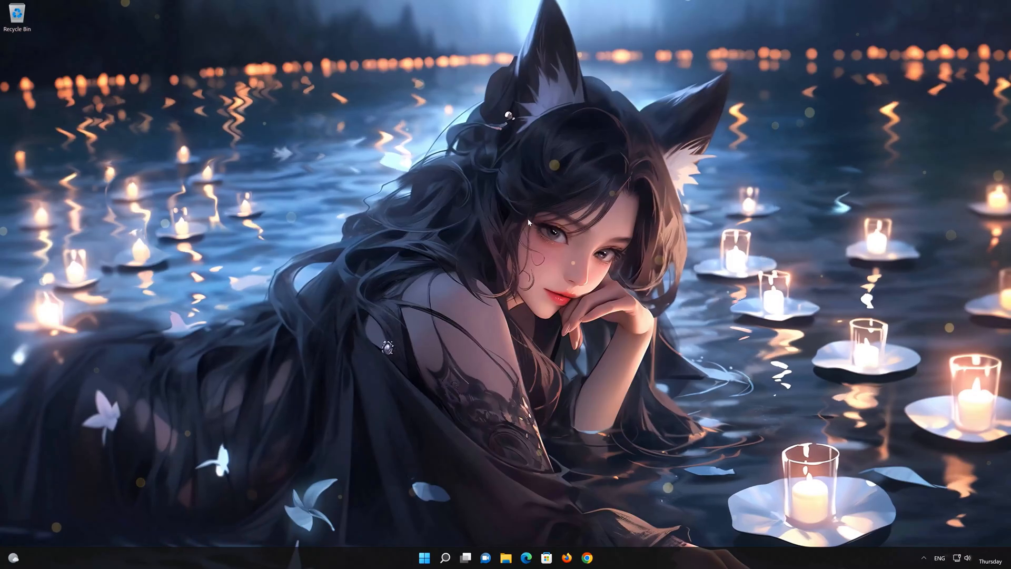
Step: Launch the Settings app from the Start menu's pinned apps
{"action": "left_click", "coordinate": [424, 557]}
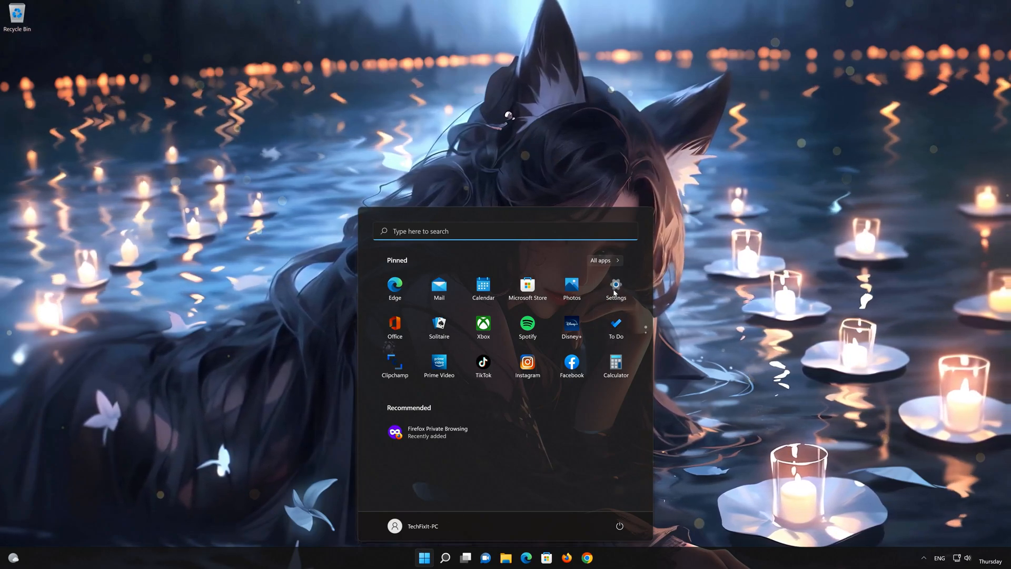
{"action": "left_click", "coordinate": [615, 284]}
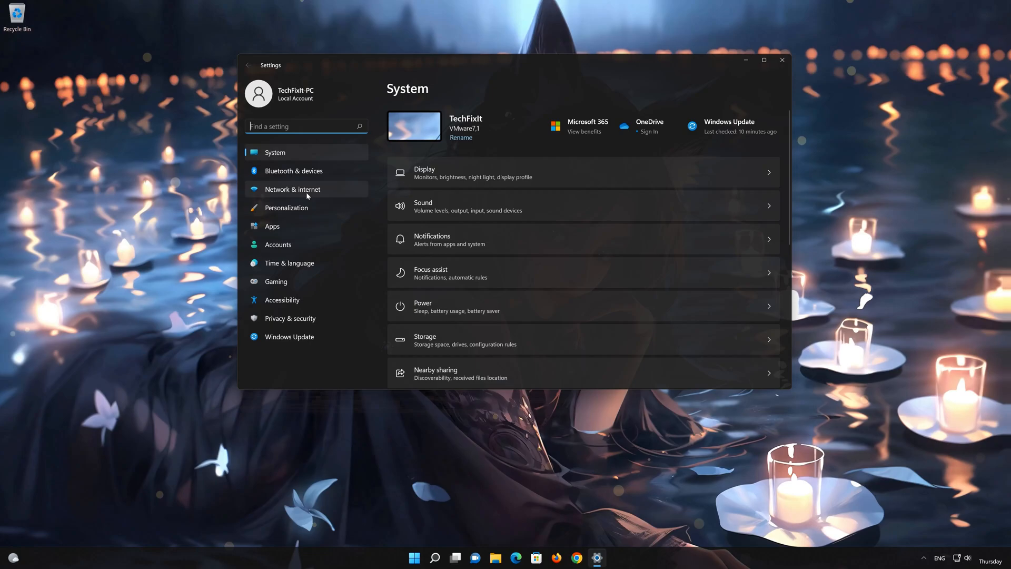
Step: Go to Network & internet and then Advanced network settings
{"action": "left_click", "coordinate": [292, 189]}
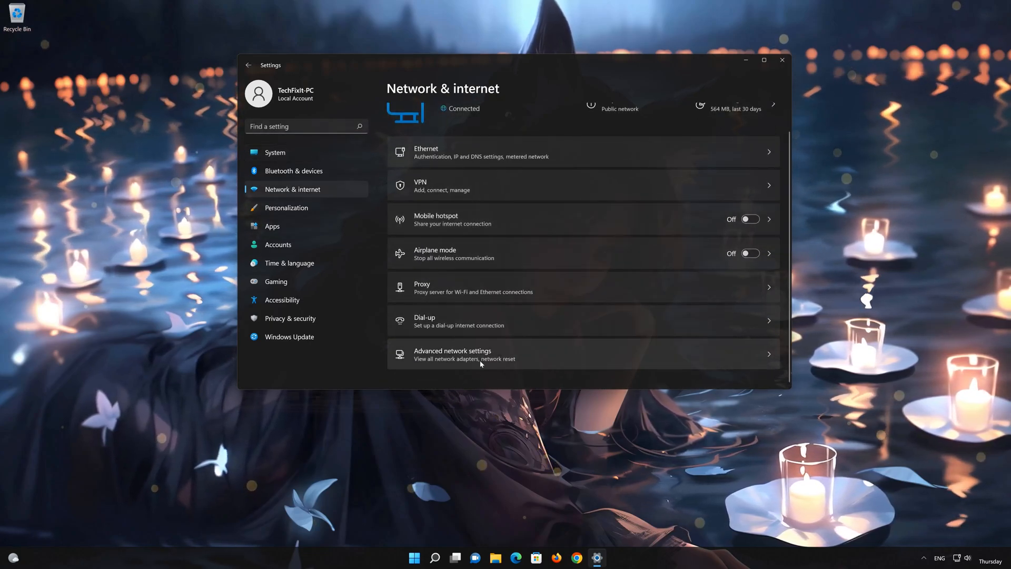
{"action": "left_click", "coordinate": [480, 354]}
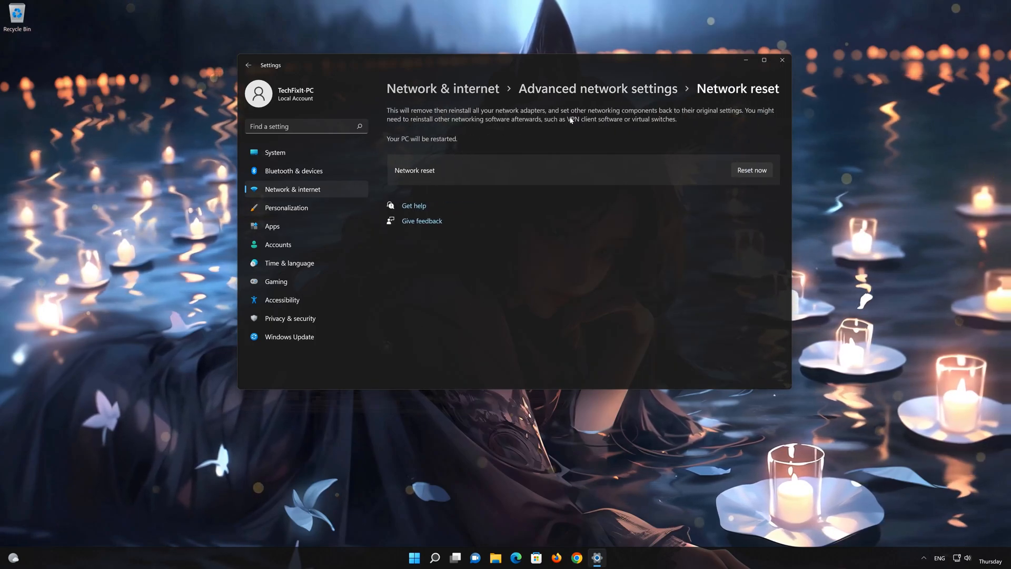
{"action": "mouse_move", "coordinate": [732, 119]}
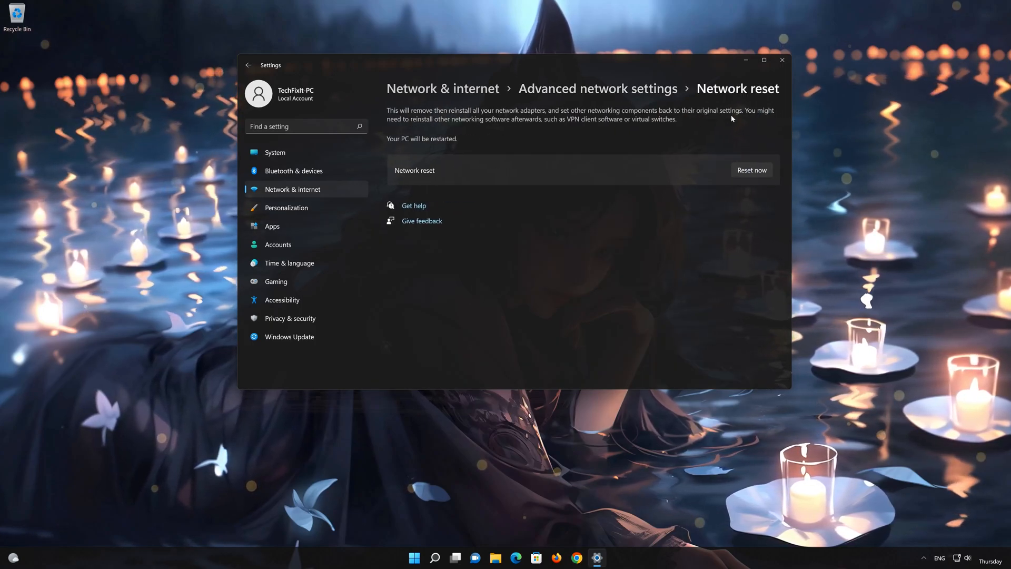
{"action": "mouse_move", "coordinate": [477, 131]}
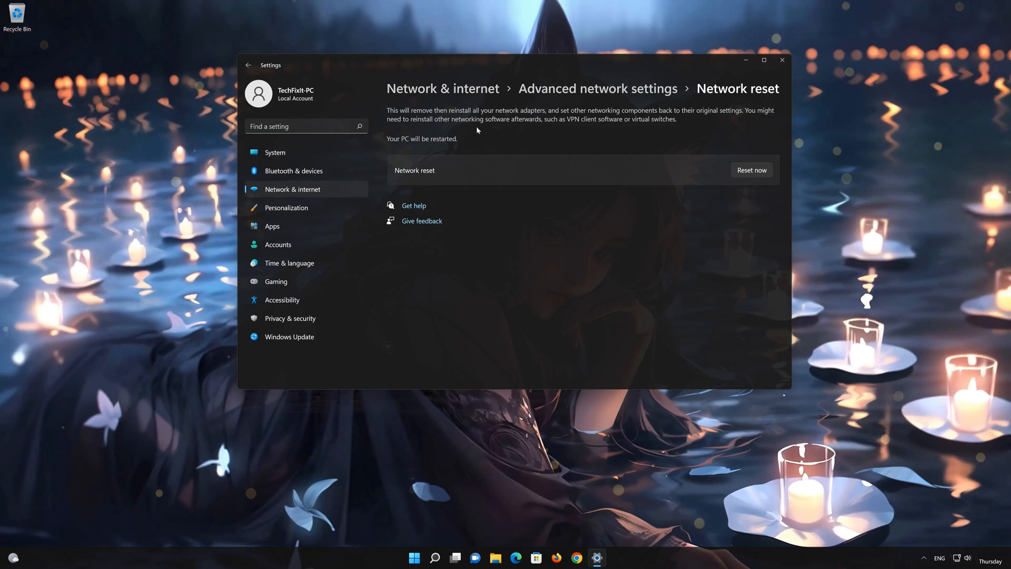
{"action": "mouse_move", "coordinate": [658, 128]}
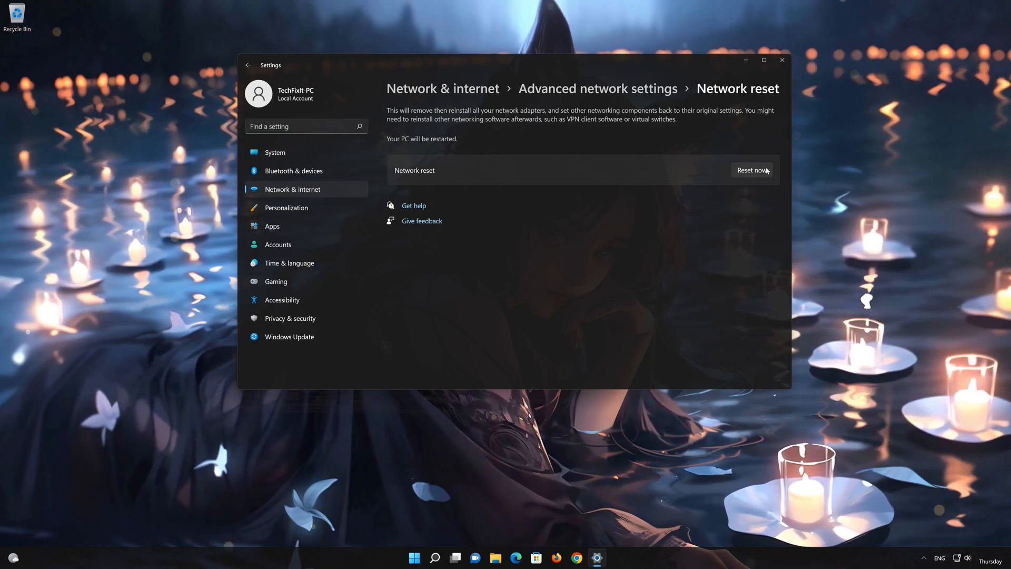
Step: Reset the network settings with Reset now and confirm with Yes
{"action": "left_click", "coordinate": [751, 171]}
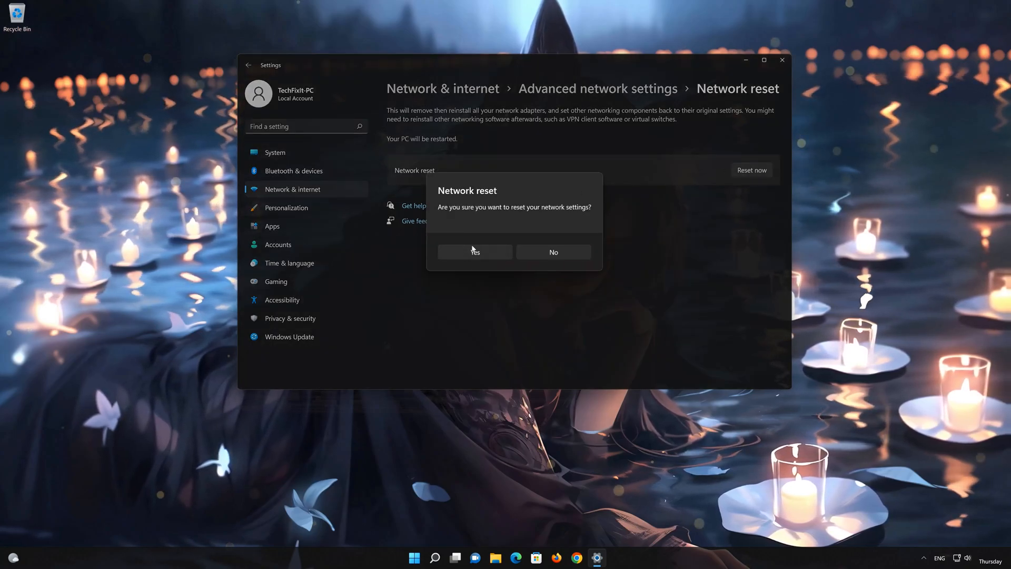
{"action": "left_click", "coordinate": [552, 252]}
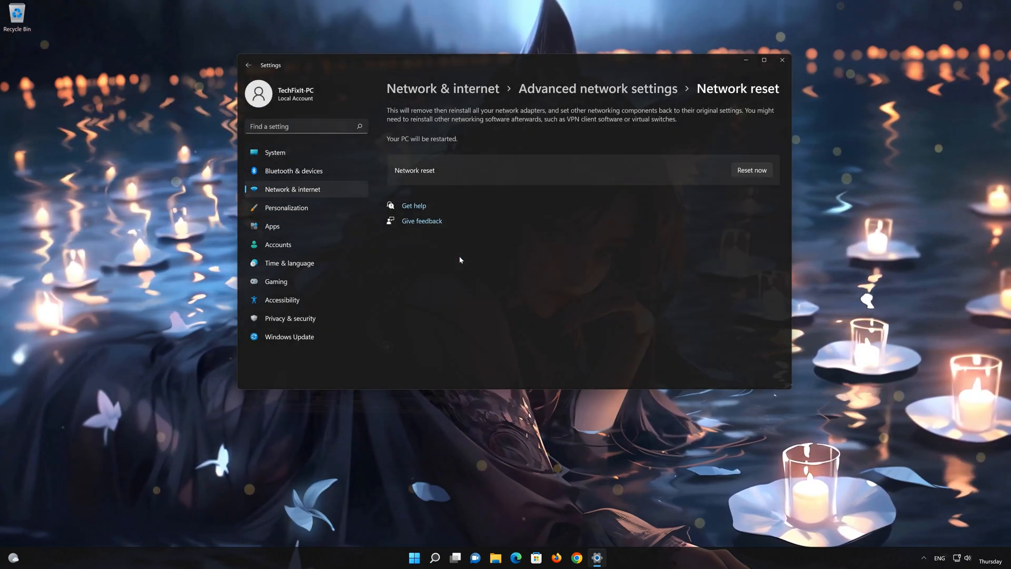